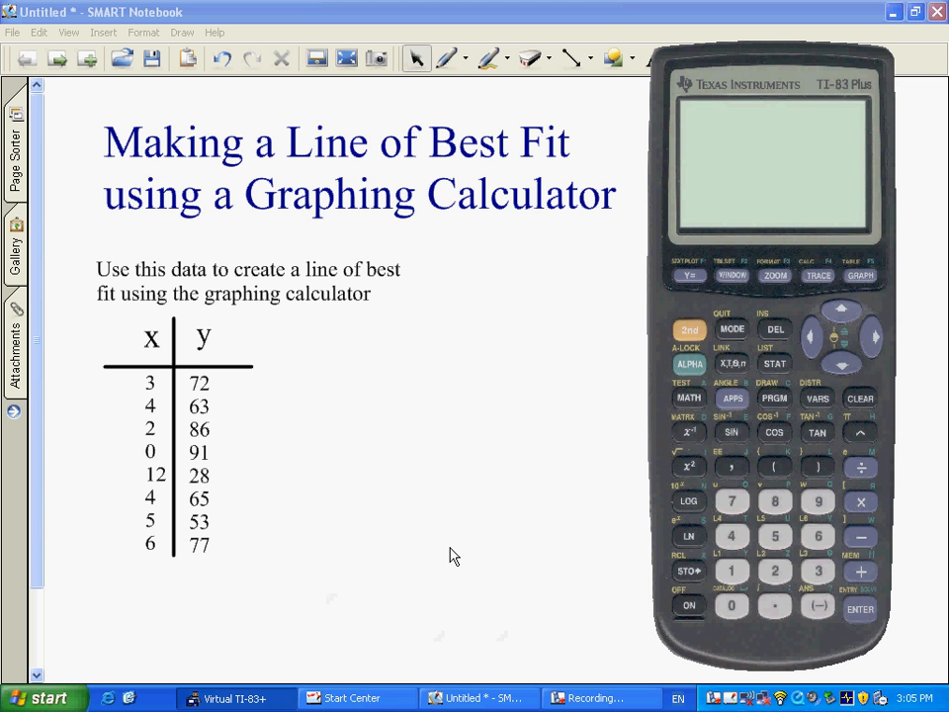
mouse_move(700, 613)
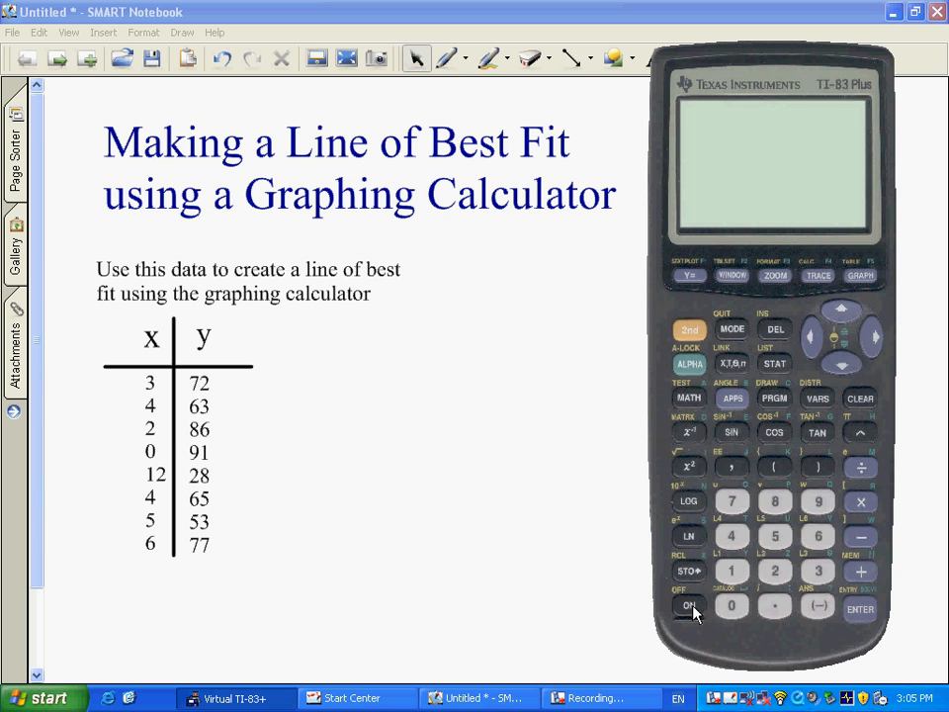
Turn the calculator on and clear the old LinReg output from the home screen.
click(858, 607)
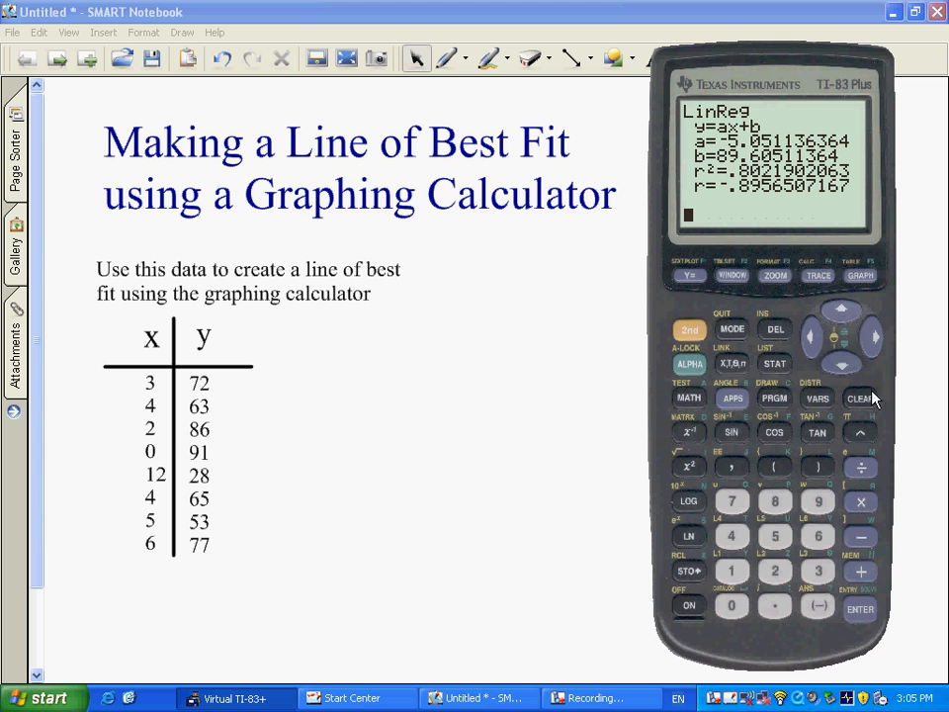
click(886, 395)
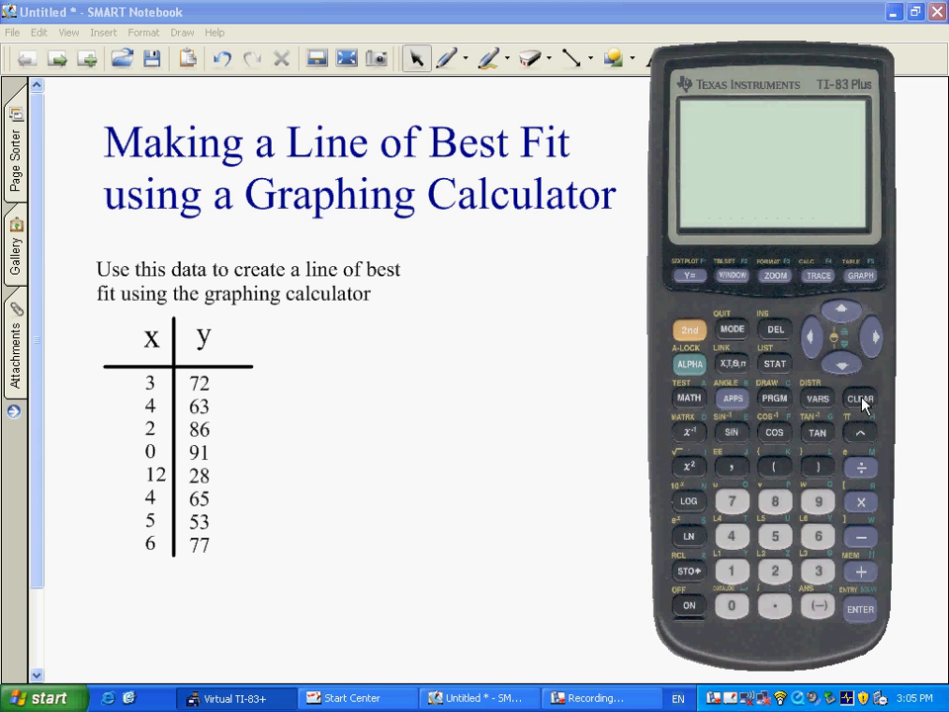
mouse_move(793, 366)
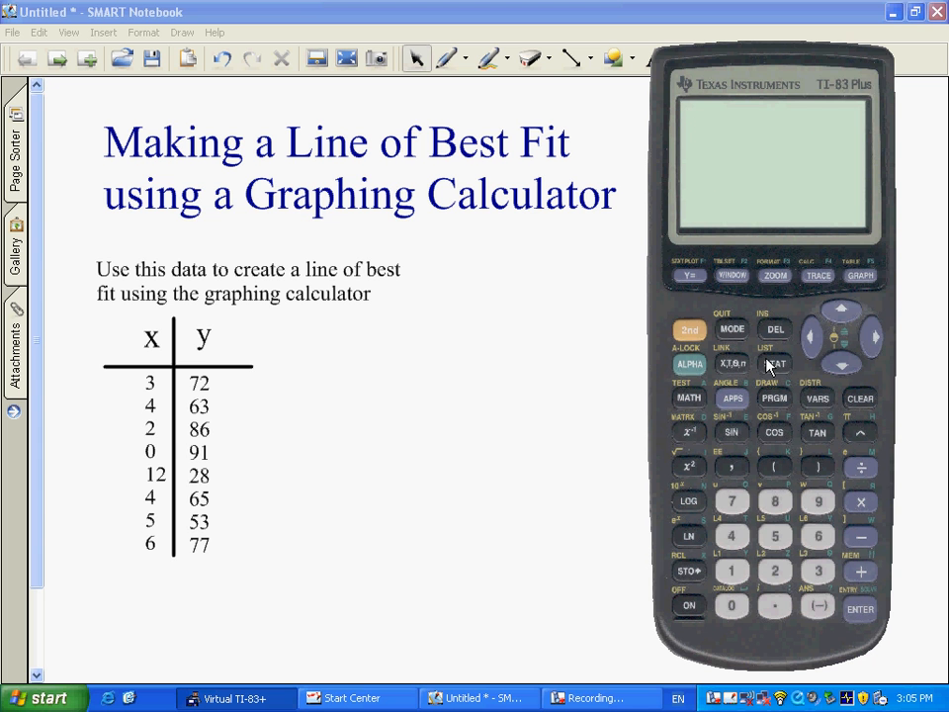
Enter the STAT list editor and clear the old data from L1 and L2.
click(773, 364)
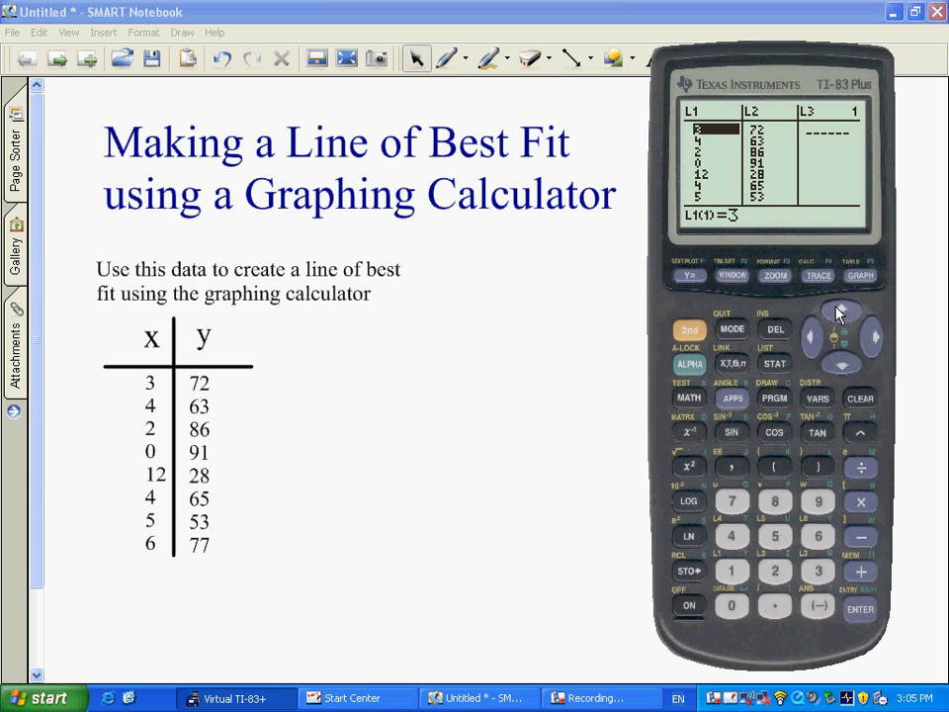
click(882, 400)
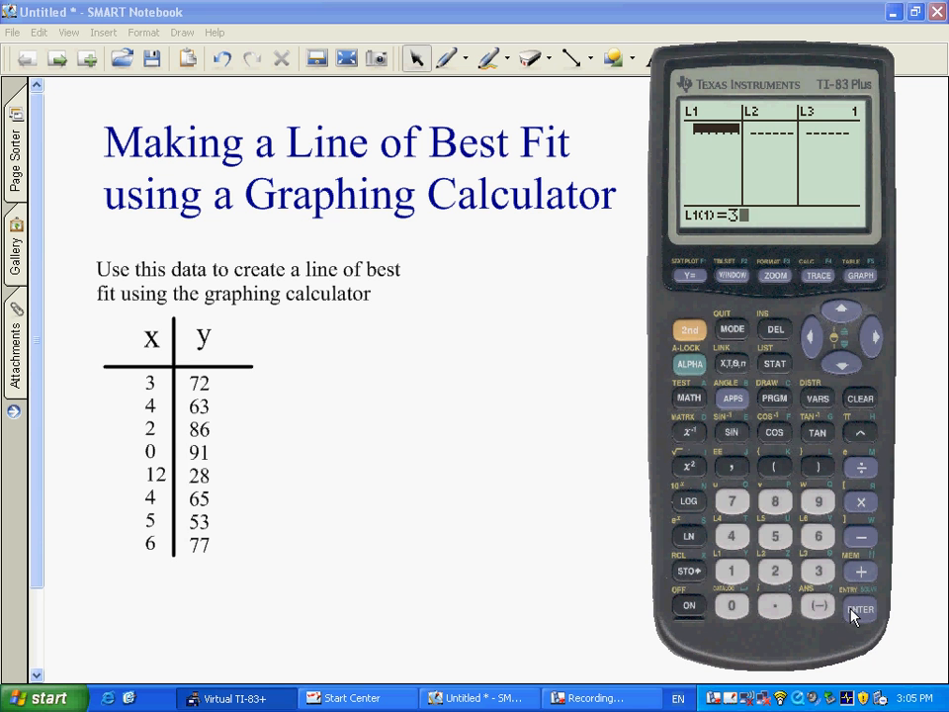
Store the x values 3,4,2,0,12,4,5,6 in L1 and y values 72,63,86,91,28,65,53,77 in L2.
click(858, 612)
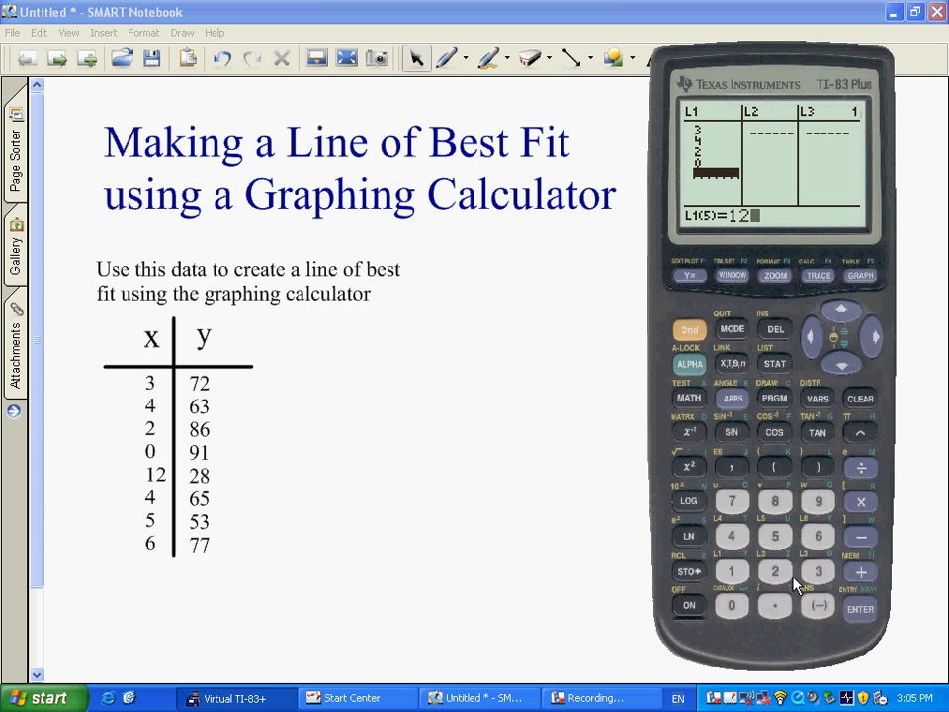
click(858, 610)
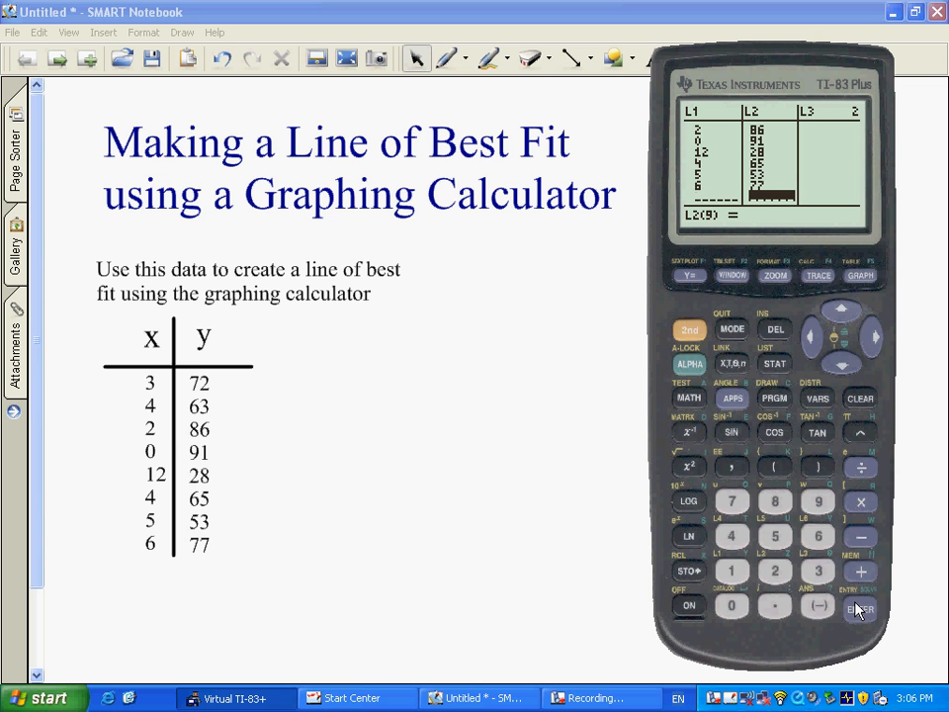
mouse_move(838, 435)
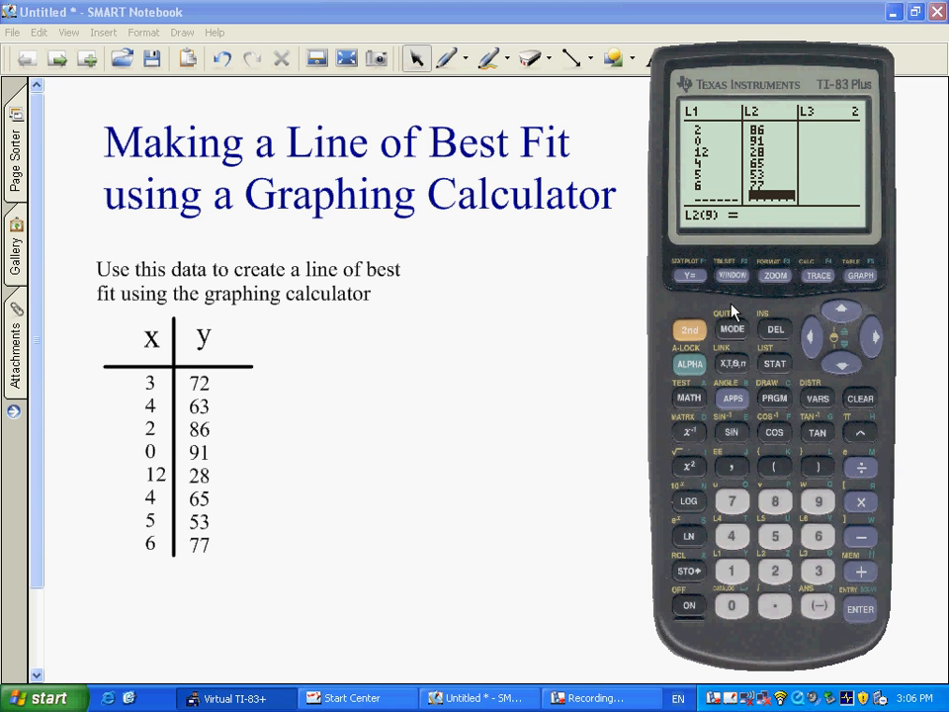
mouse_move(590, 348)
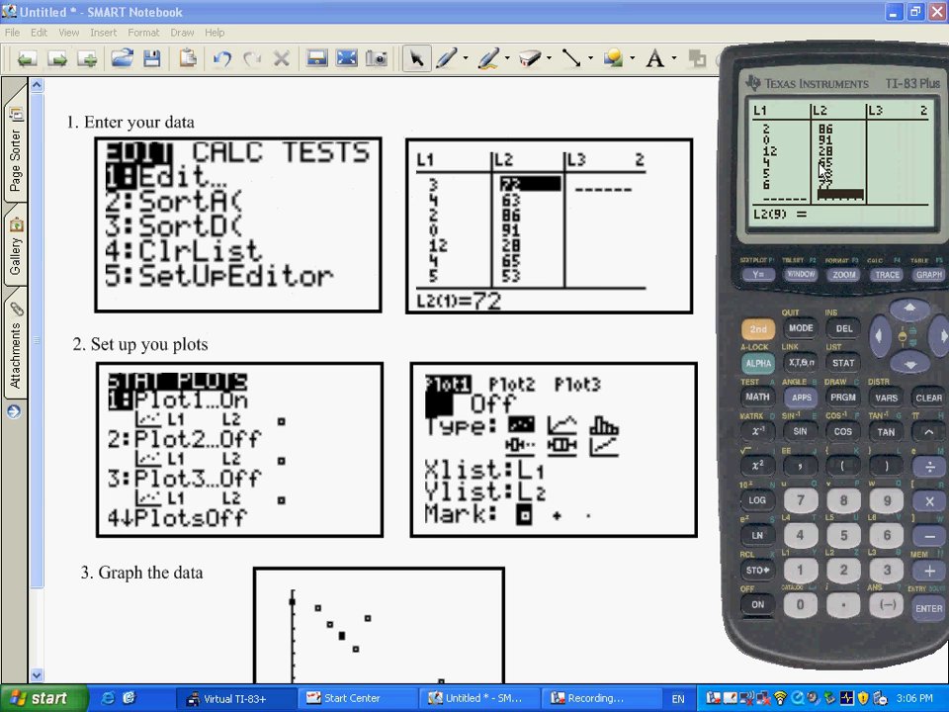
right_click(834, 149)
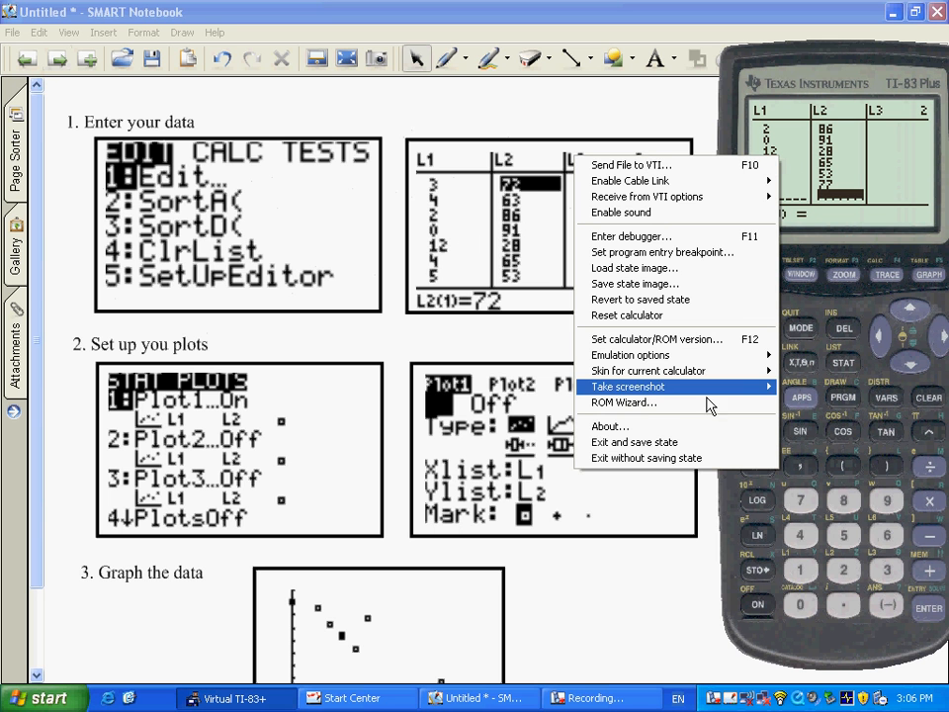
mouse_move(629, 386)
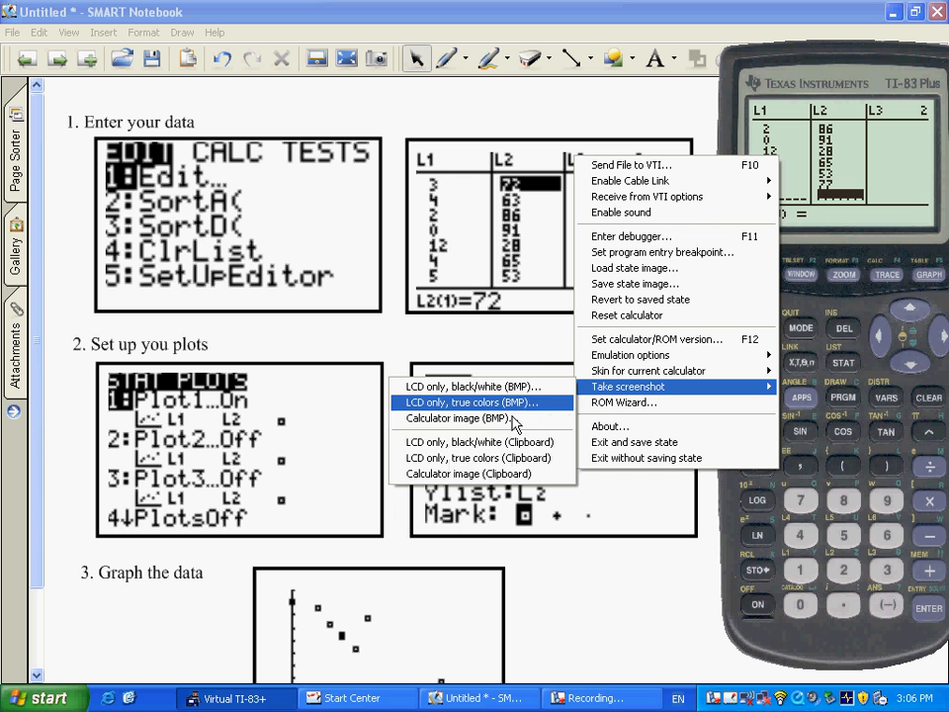
mouse_move(481, 443)
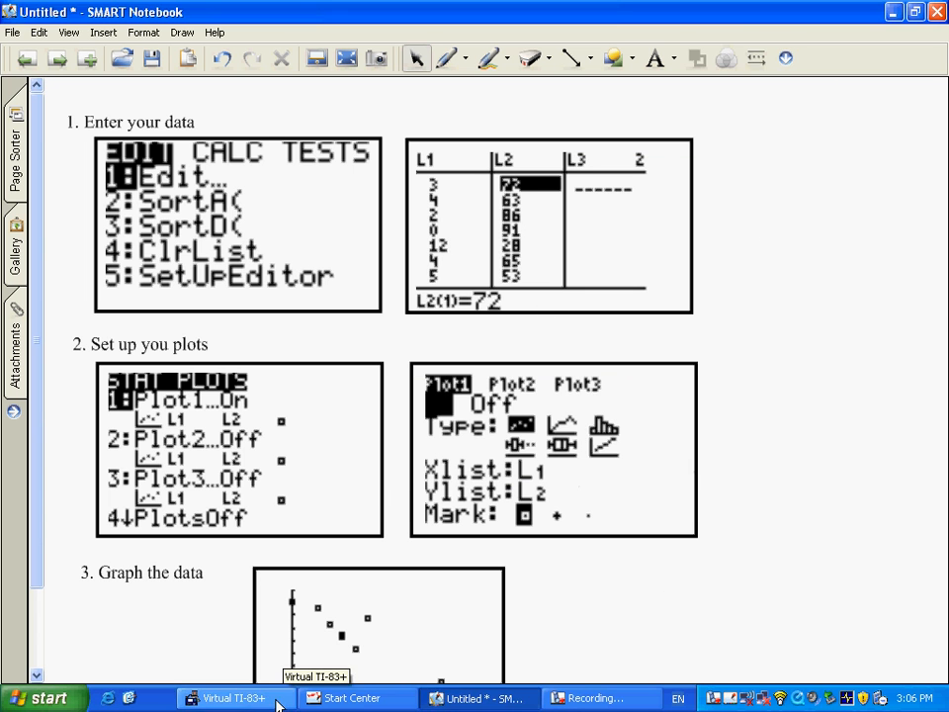
click(222, 700)
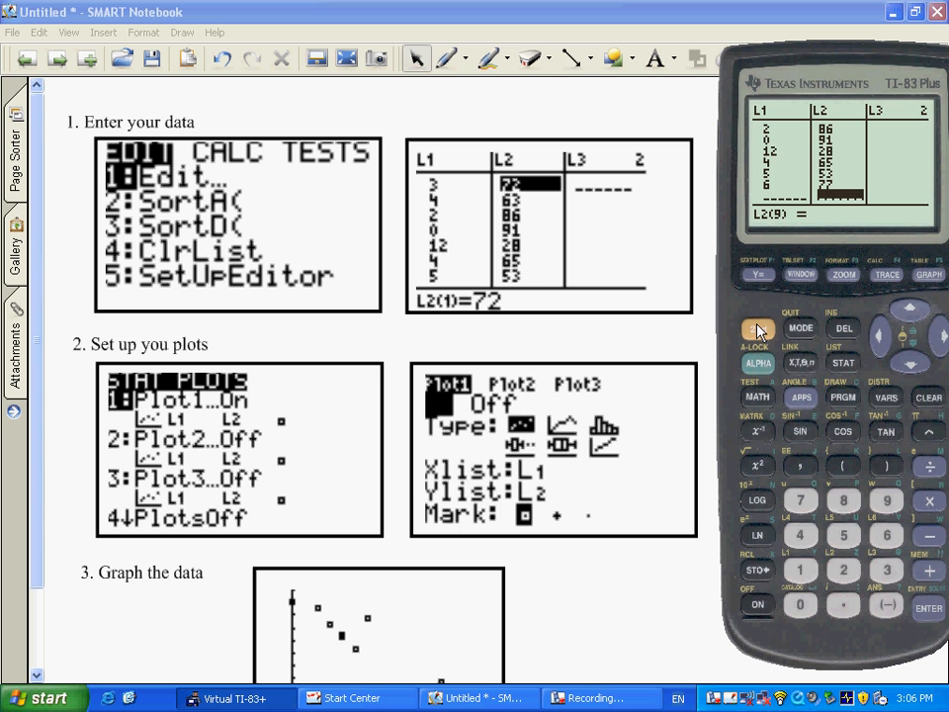
click(760, 328)
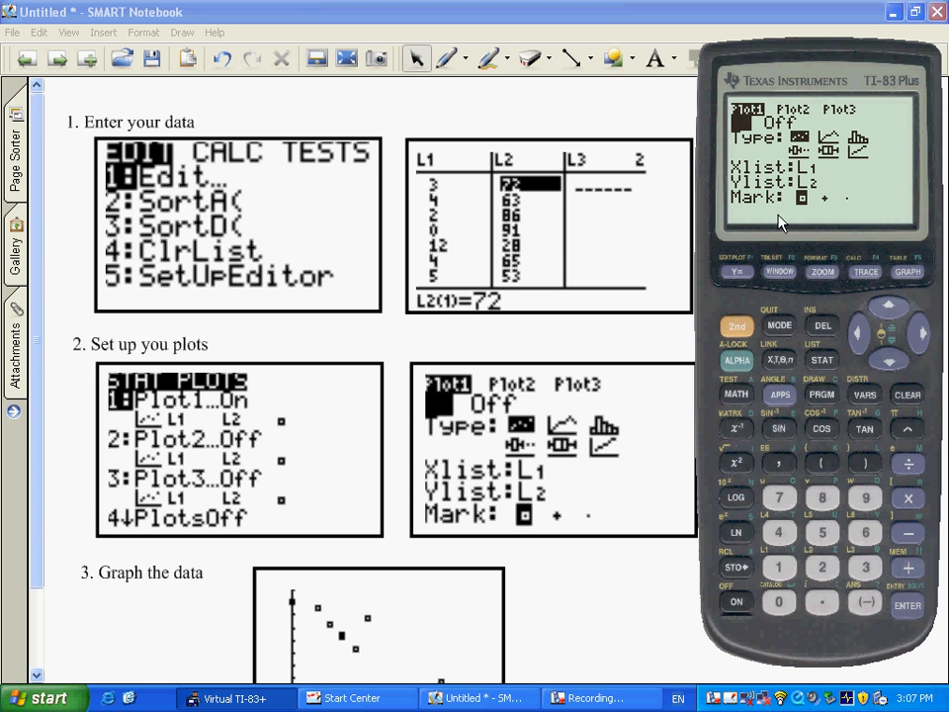
mouse_move(831, 208)
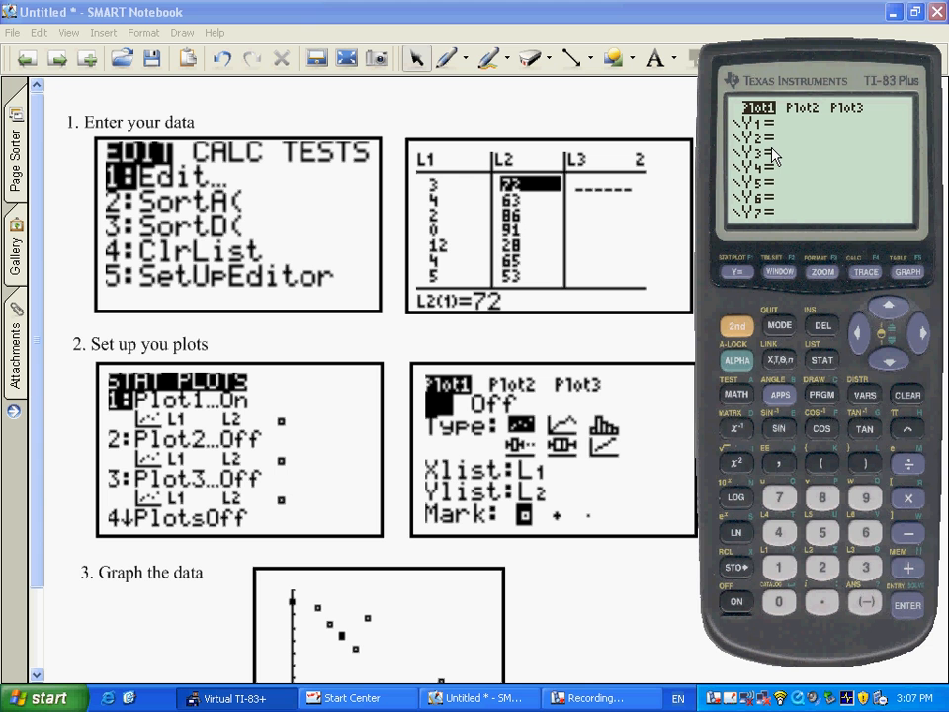
mouse_move(886, 346)
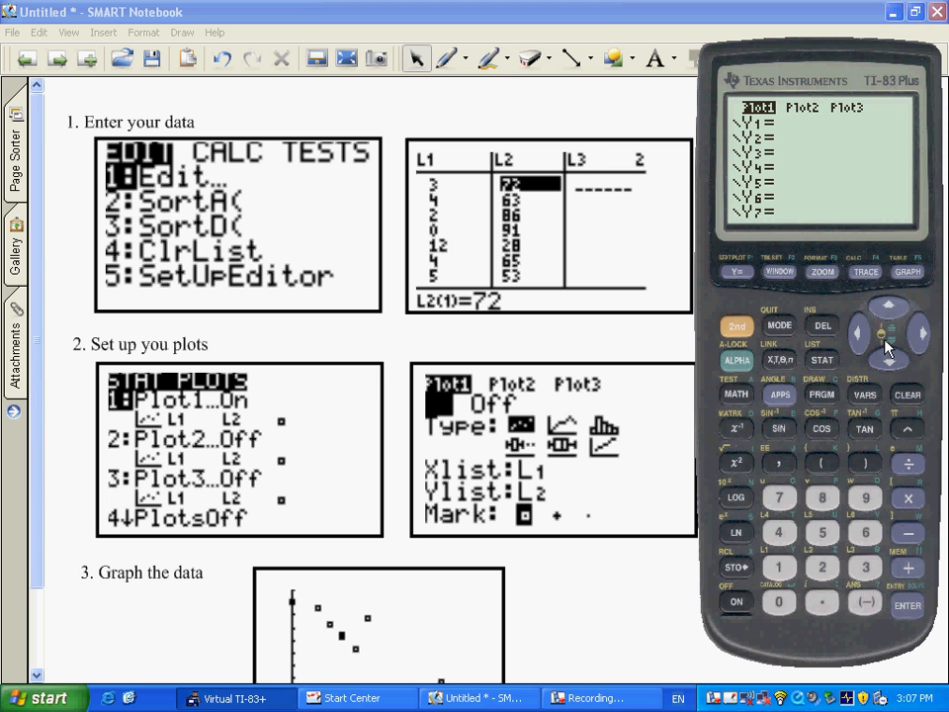
Graph Plot1 as a scatter plot of L1 against L2.
click(907, 273)
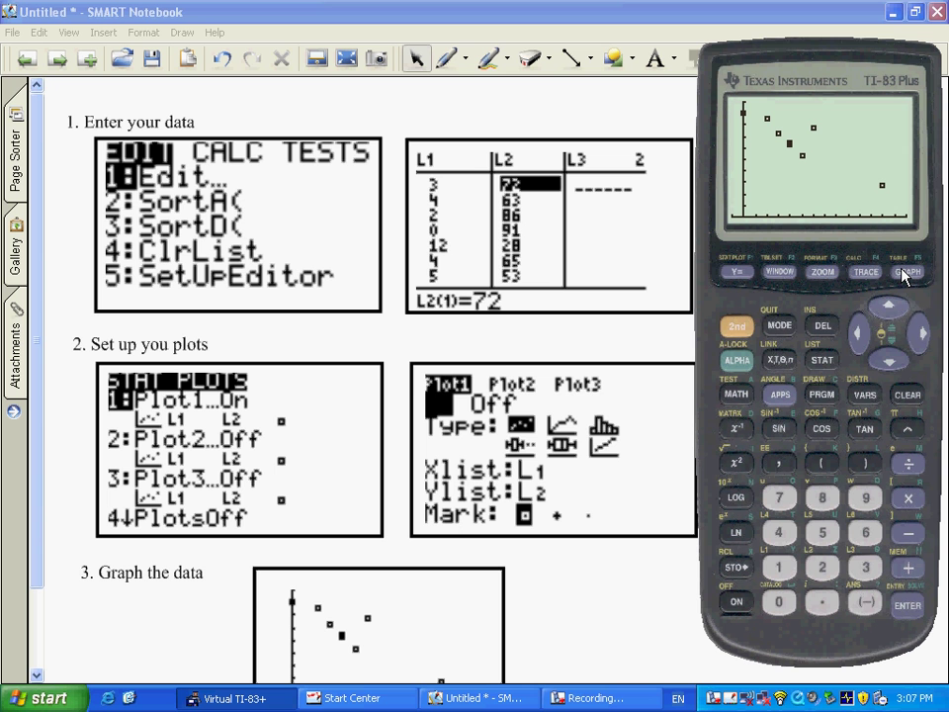
mouse_move(609, 570)
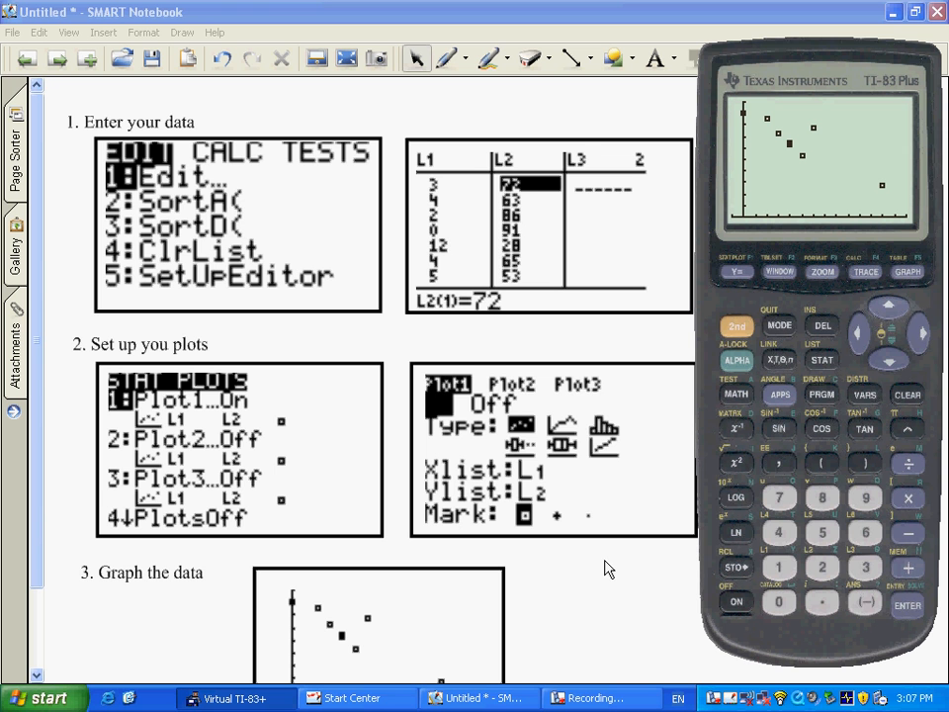
scroll(down, 3)
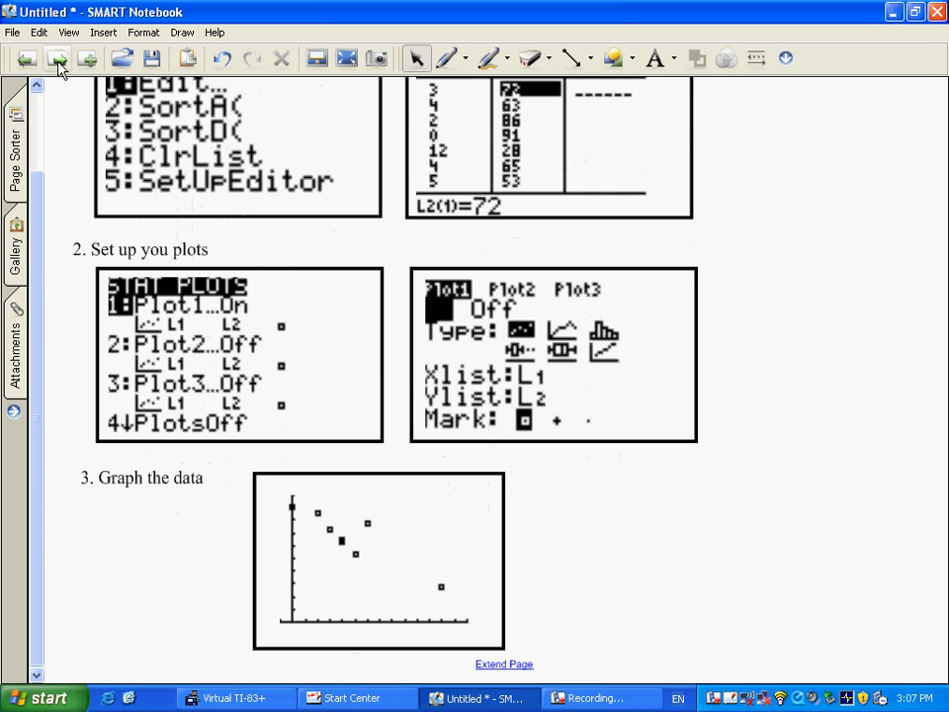
Scroll the SMART Notebook page down to the Graph the data step screenshot.
scroll(down, 3)
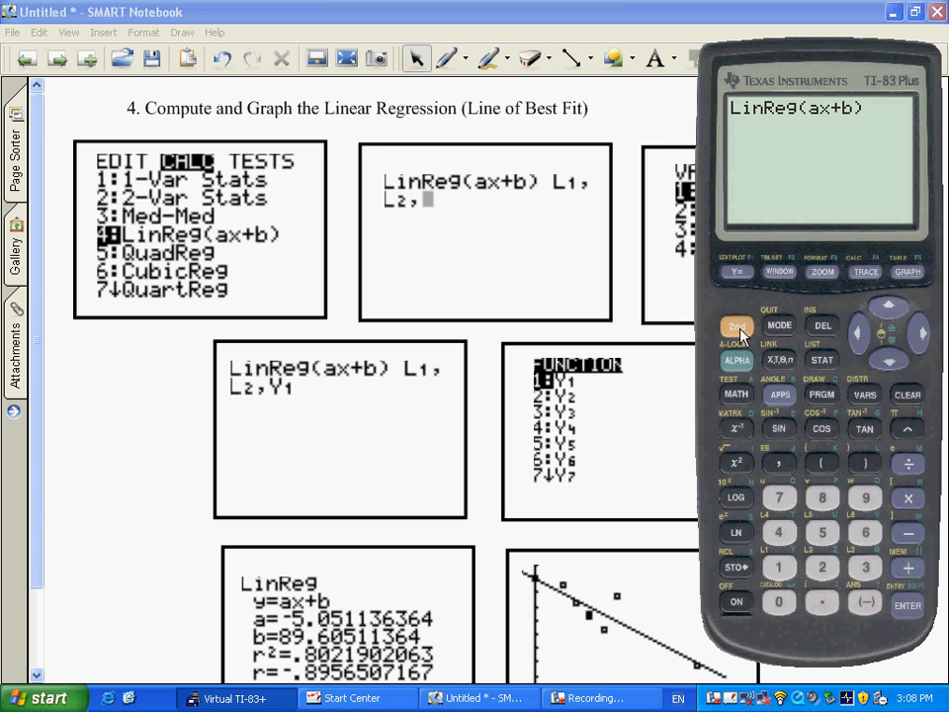
mouse_move(782, 453)
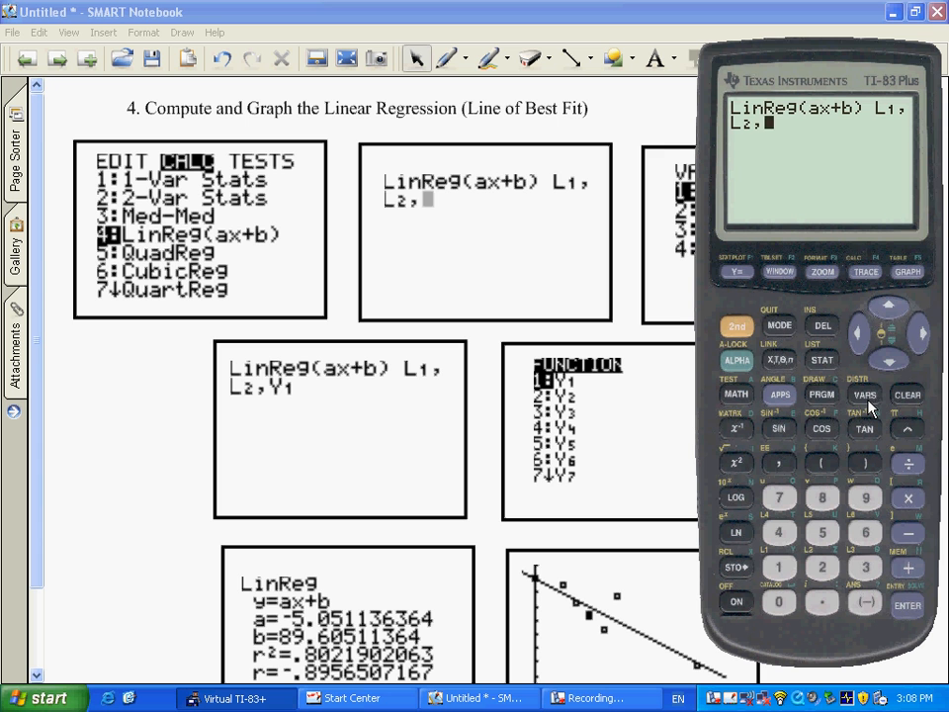
Add Y1 from VARS > Y-VARS as the last argument of LinReg(ax+b) L1, L2.
click(870, 394)
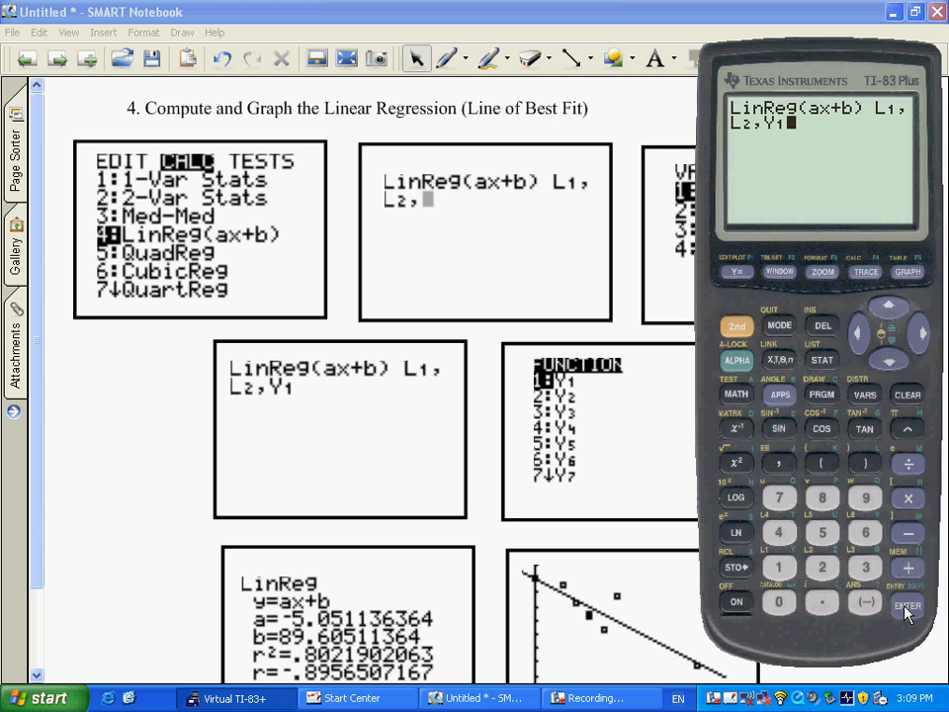
Execute LinReg into Y1 and graph the best-fit line over the scatter plot.
click(918, 603)
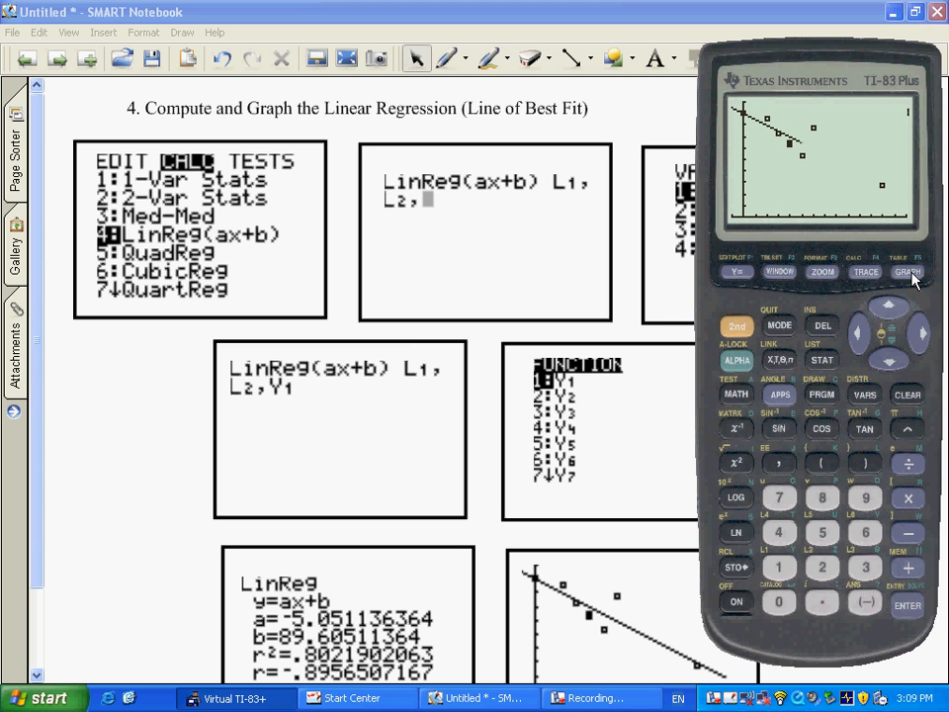
Redisplay the LinReg results a≈-5.05, b≈89.6, r²≈.802, r≈-.896 on the home screen.
click(906, 273)
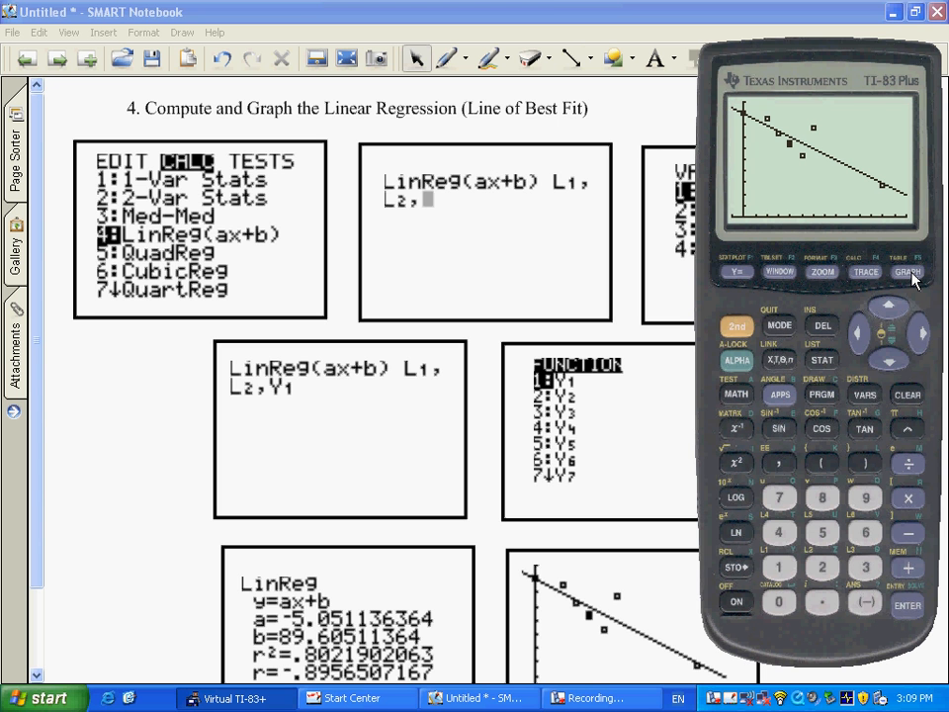
mouse_move(754, 585)
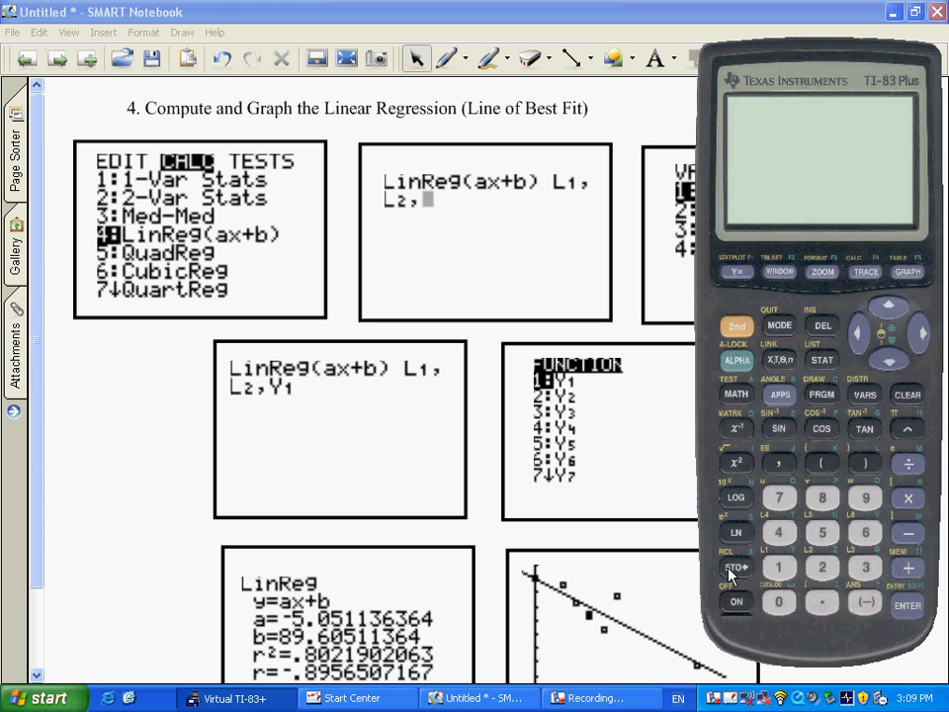
click(900, 605)
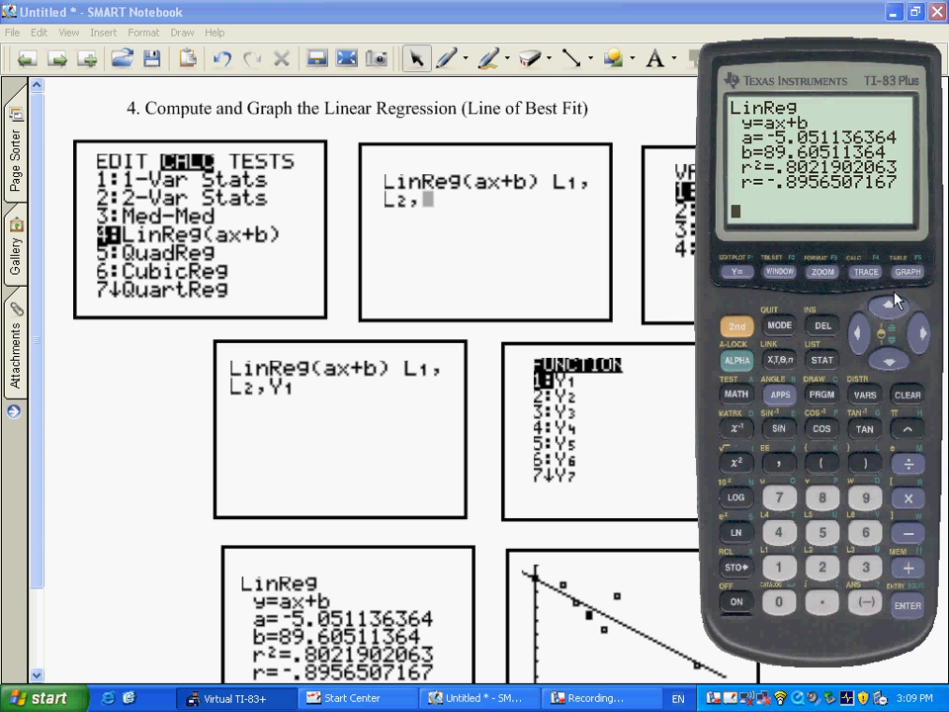